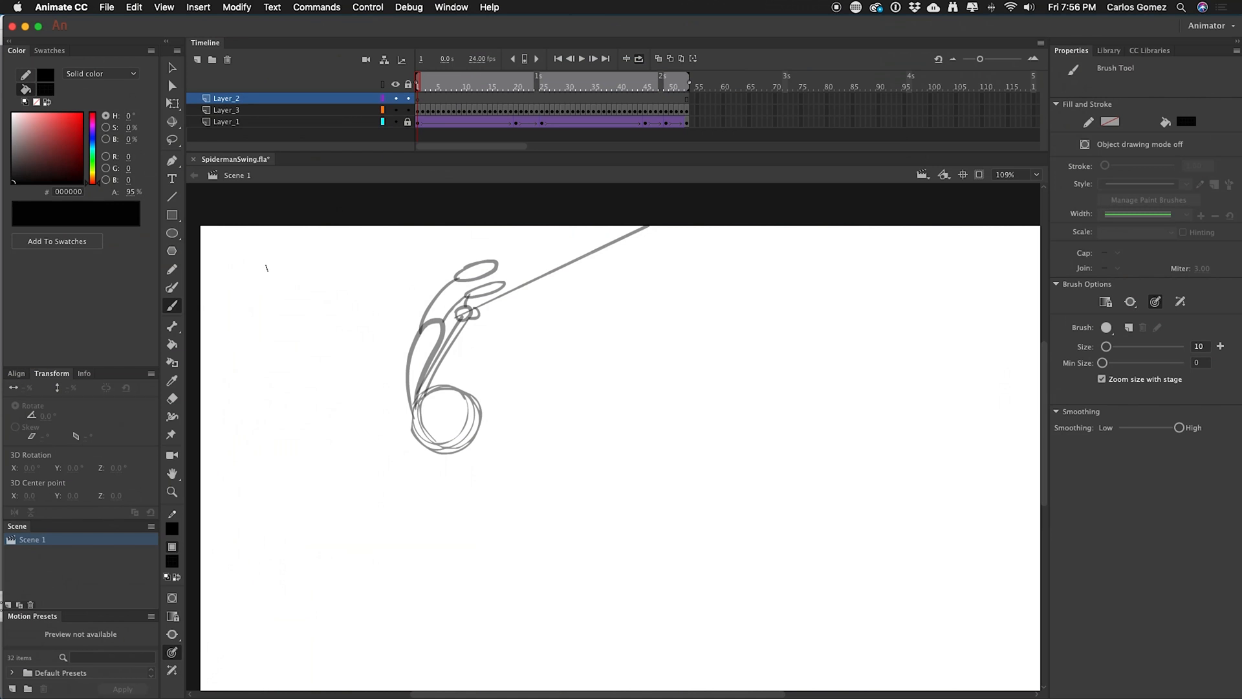
Paint a black S-curve with the Brush on Layer_2, varying pressure so it swells then tapers to a bottom hook.
{"action": "left_click_drag", "start_coordinate": [270, 269], "coordinate": [247, 336]}
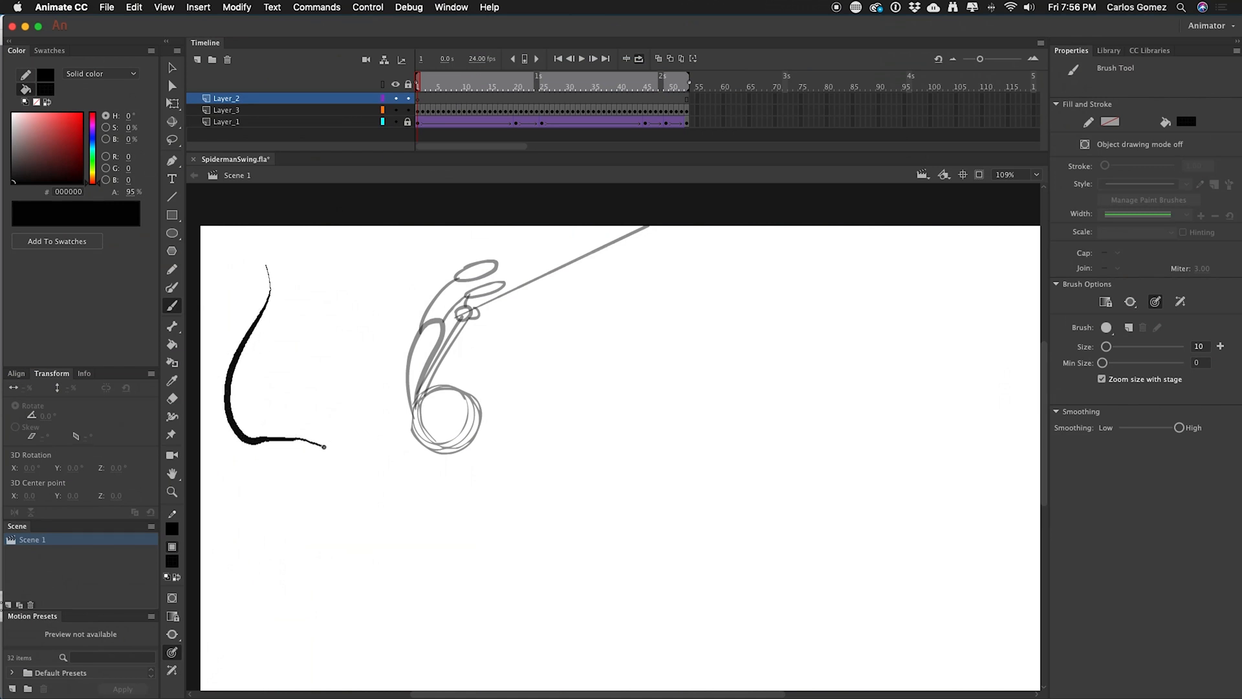
{"action": "left_click_drag", "start_coordinate": [321, 445], "coordinate": [227, 552]}
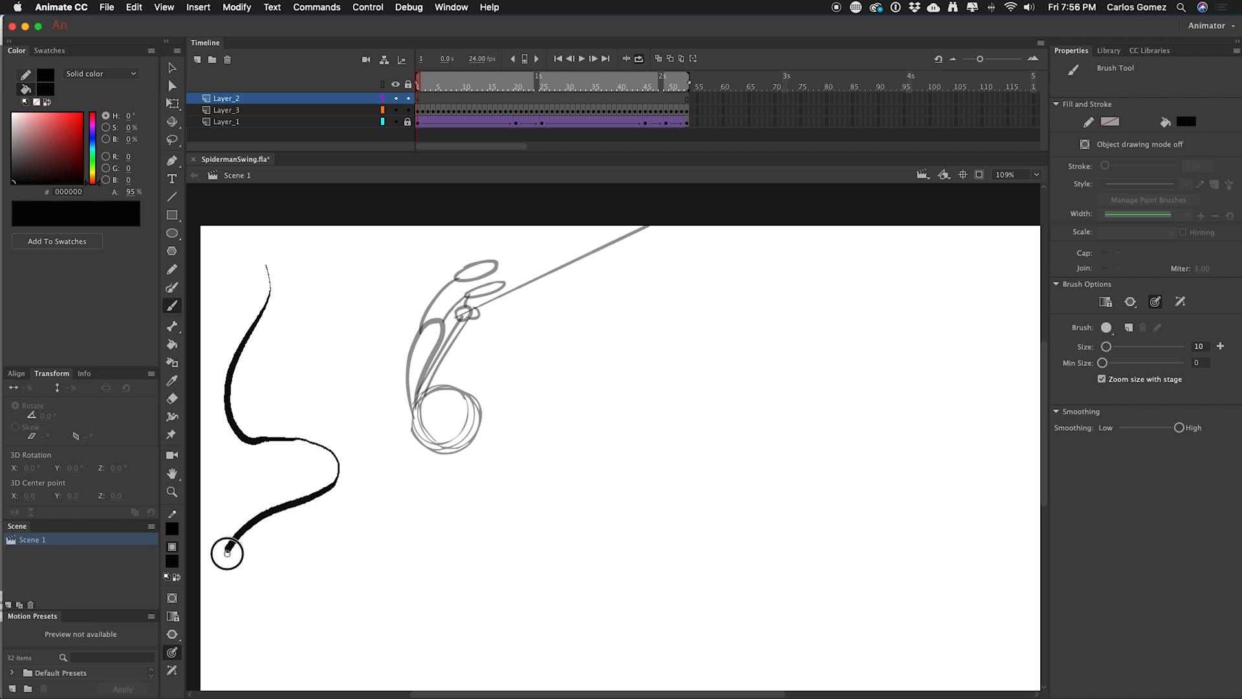
{"action": "left_click_drag", "start_coordinate": [227, 552], "coordinate": [293, 586]}
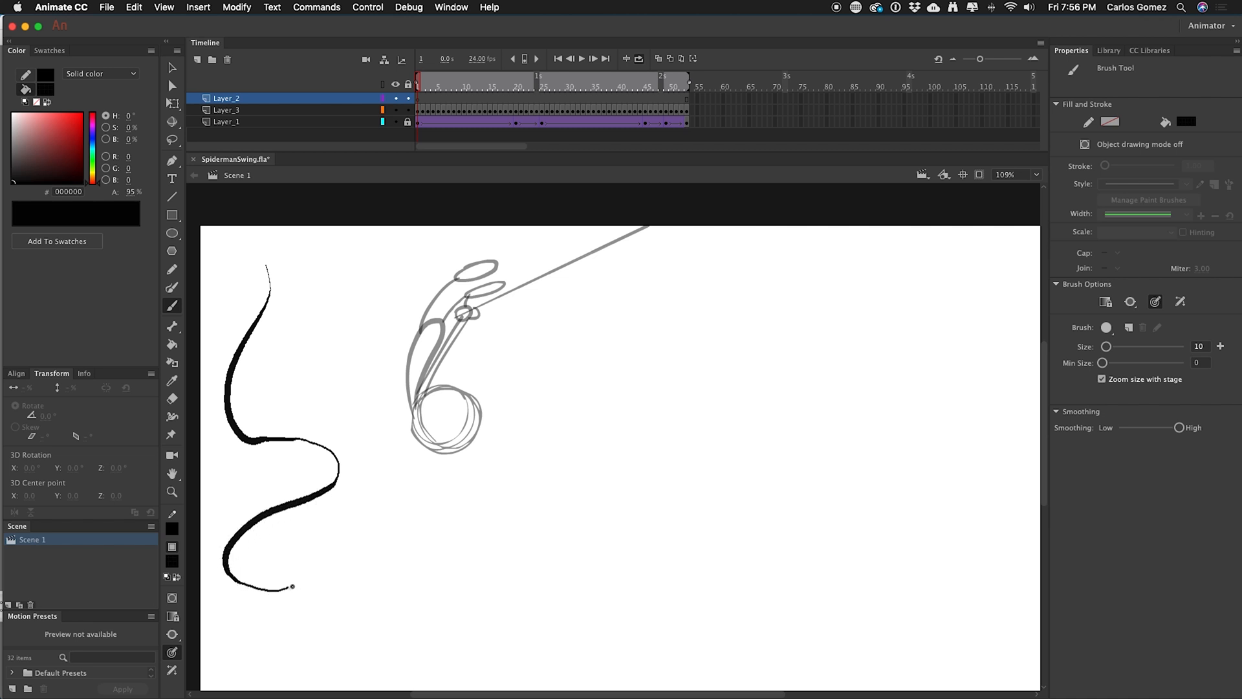